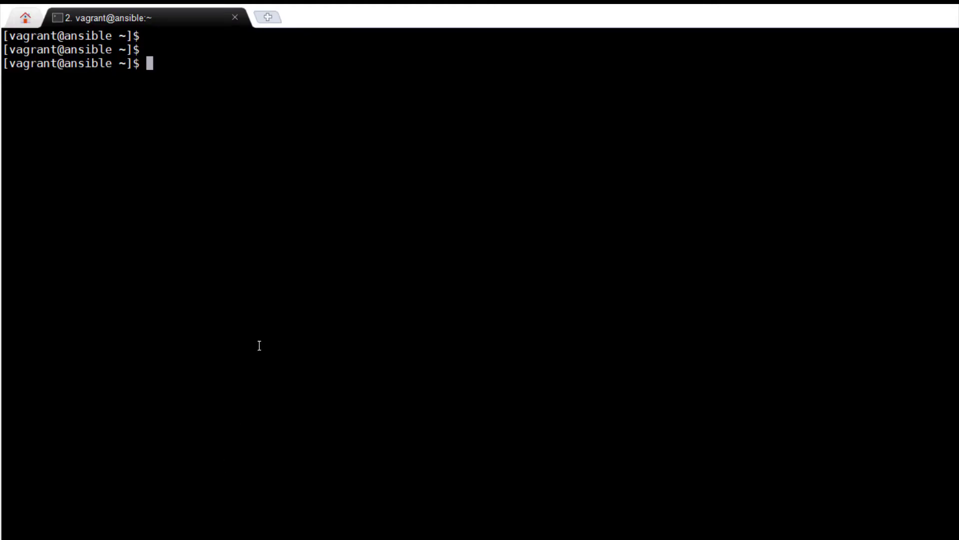
Step: Show Ansible's version details: 2.8.0 using /etc/ansible/ansible.cfg with Python 2.7.5
text(touch)
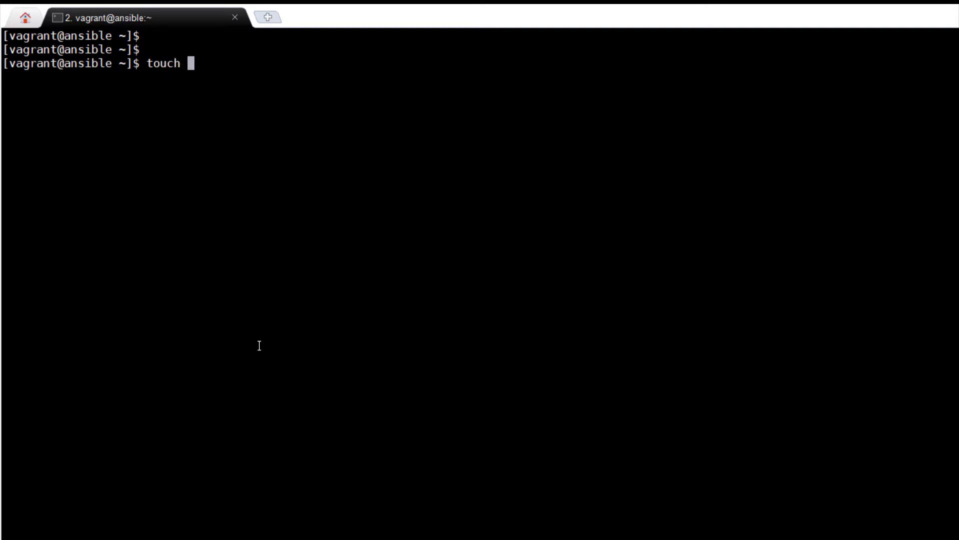
text(.a)
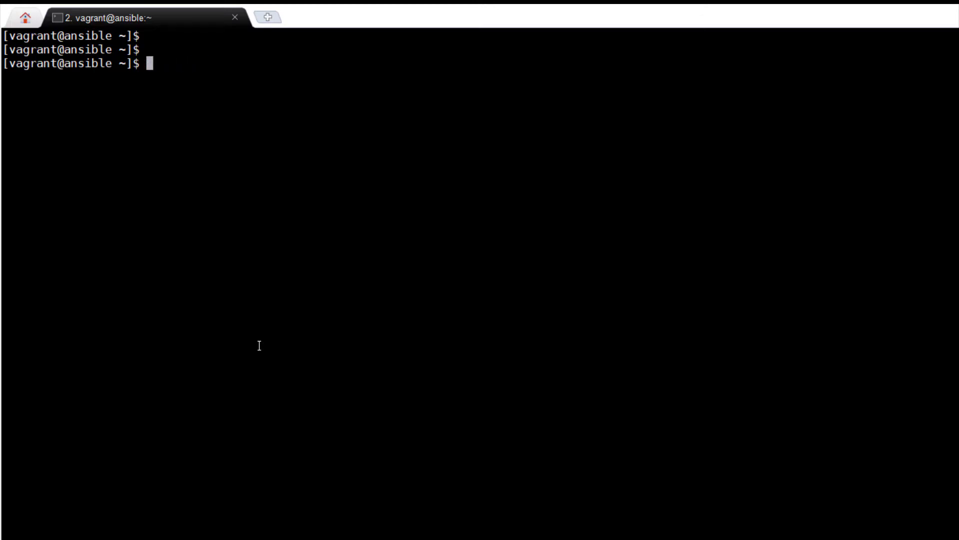
text(ansi)
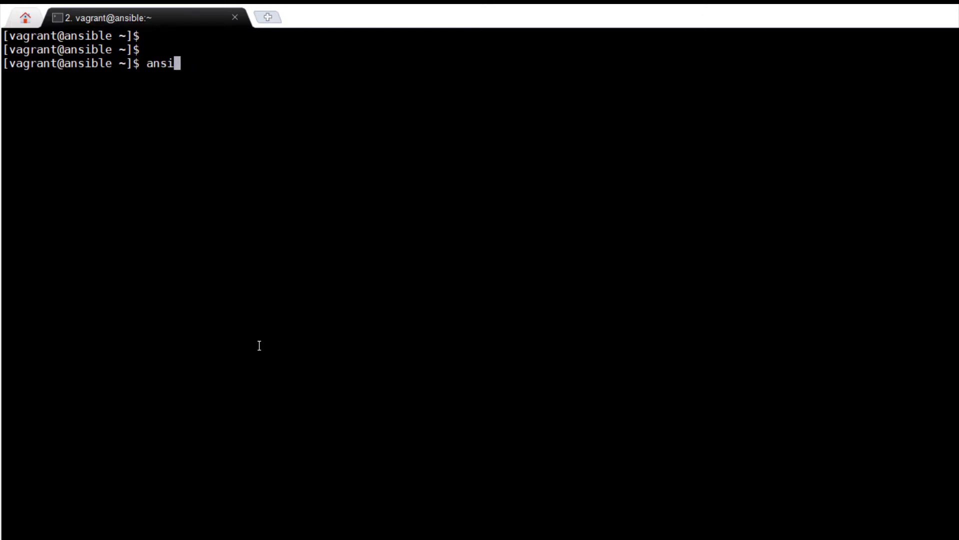
text(ble --)
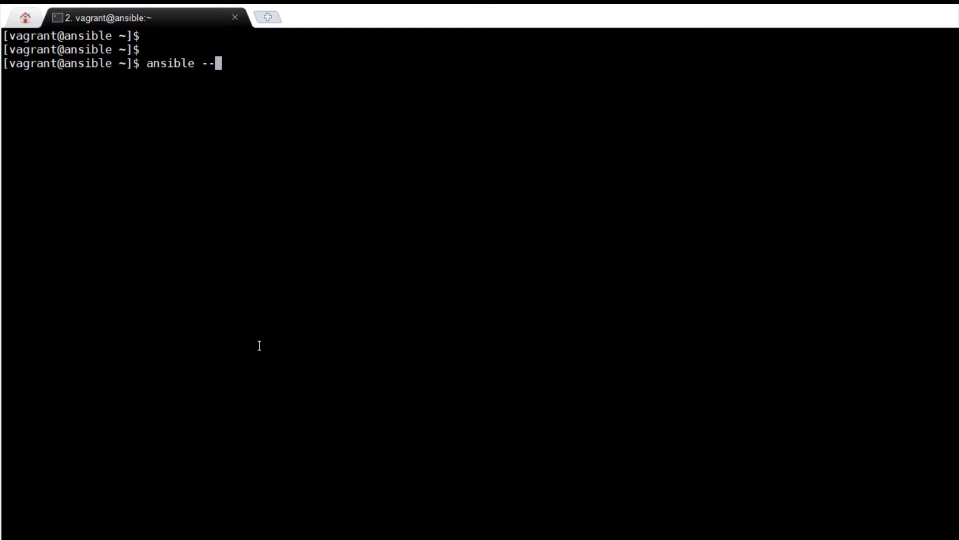
text(version)
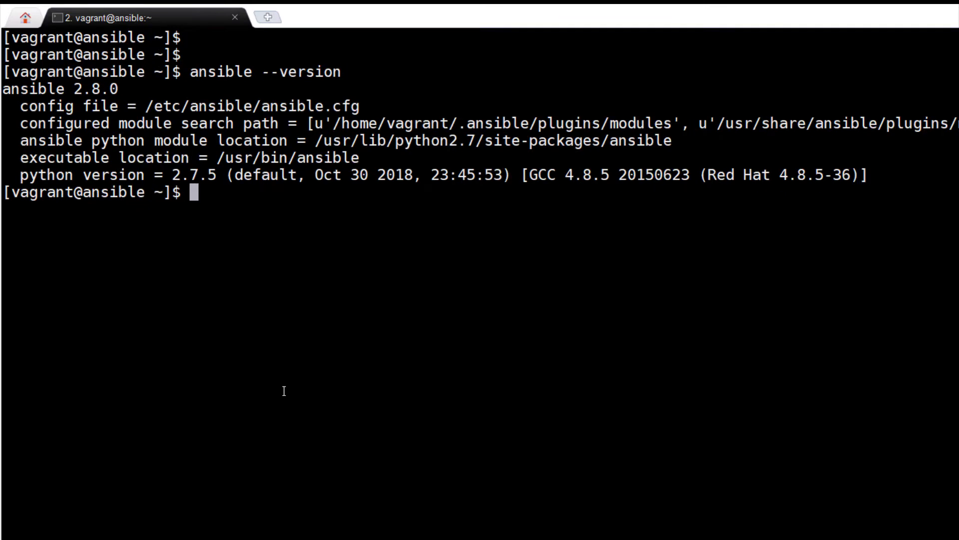
Step: Create an empty ~/.ansible.cfg and confirm Ansible now reports it as the config file
text(t)
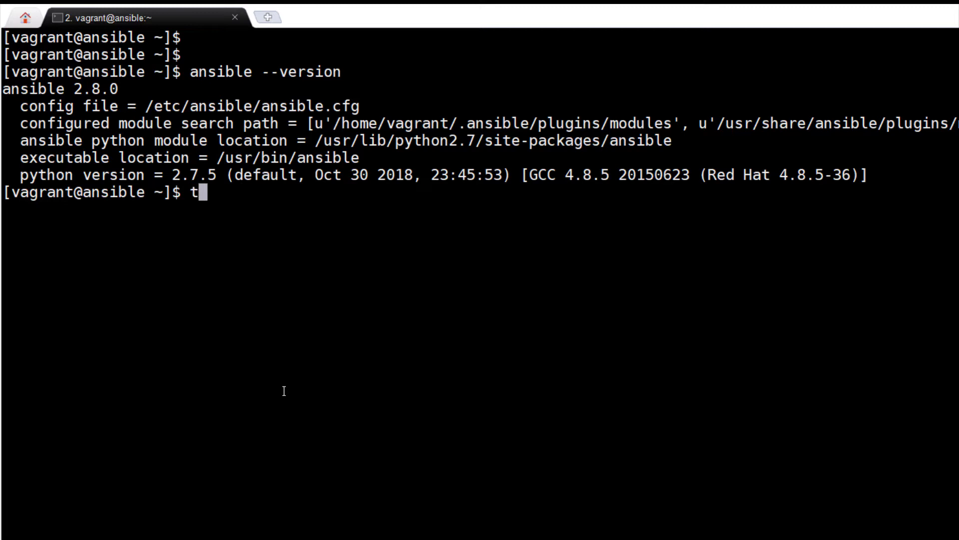
text(ouch)
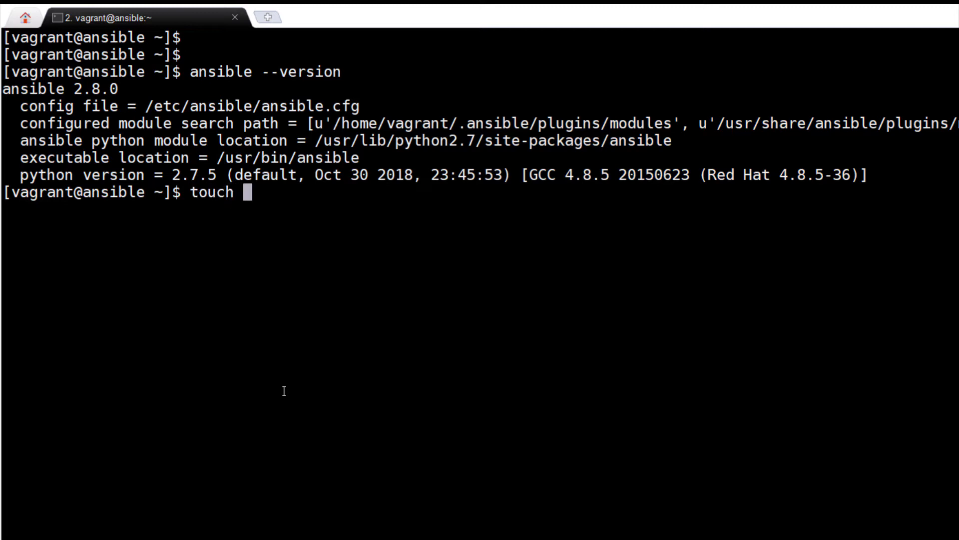
text(.a)
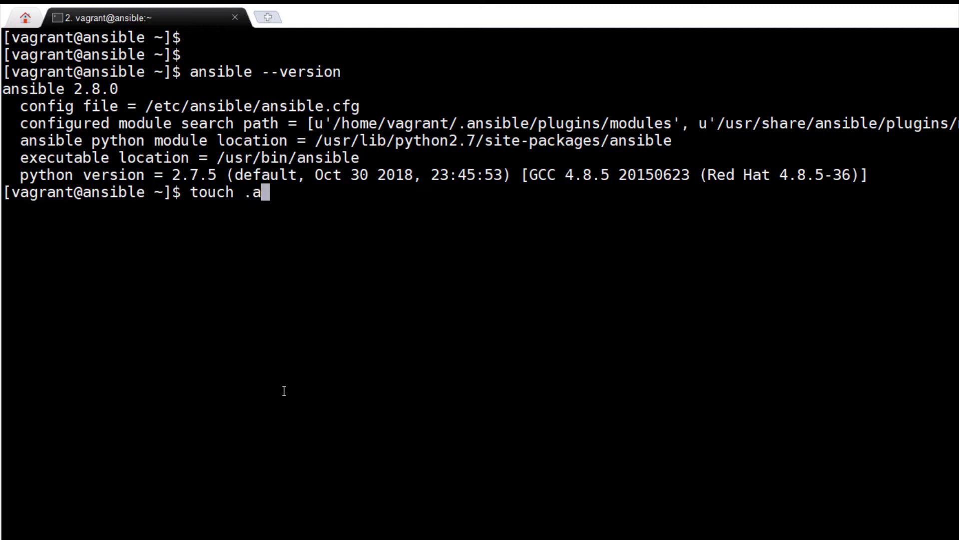
text(nsible)
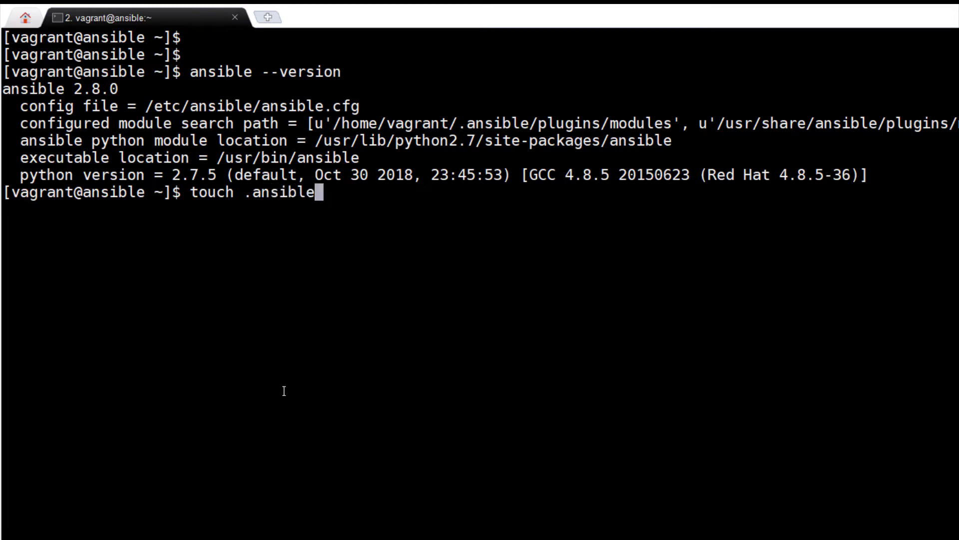
text(.cfg)
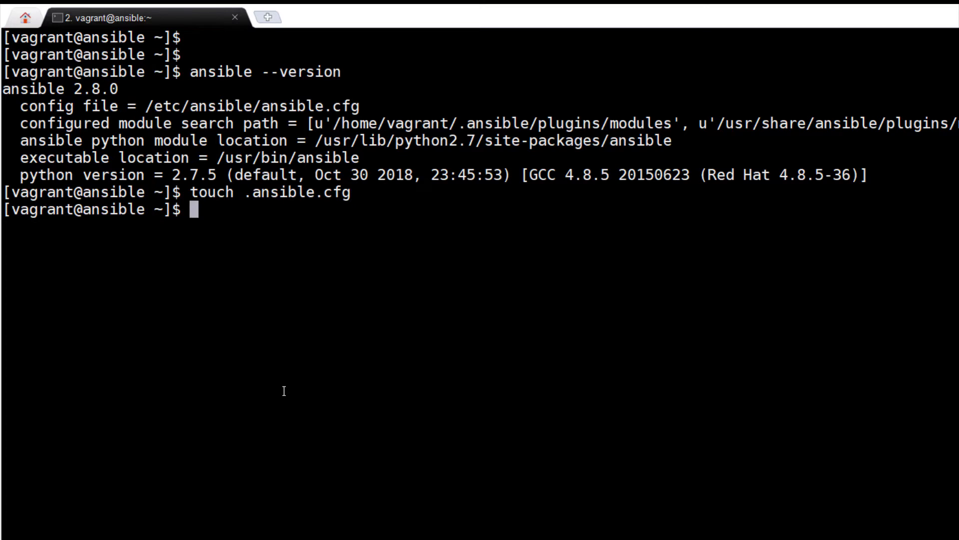
text(ansible --version)
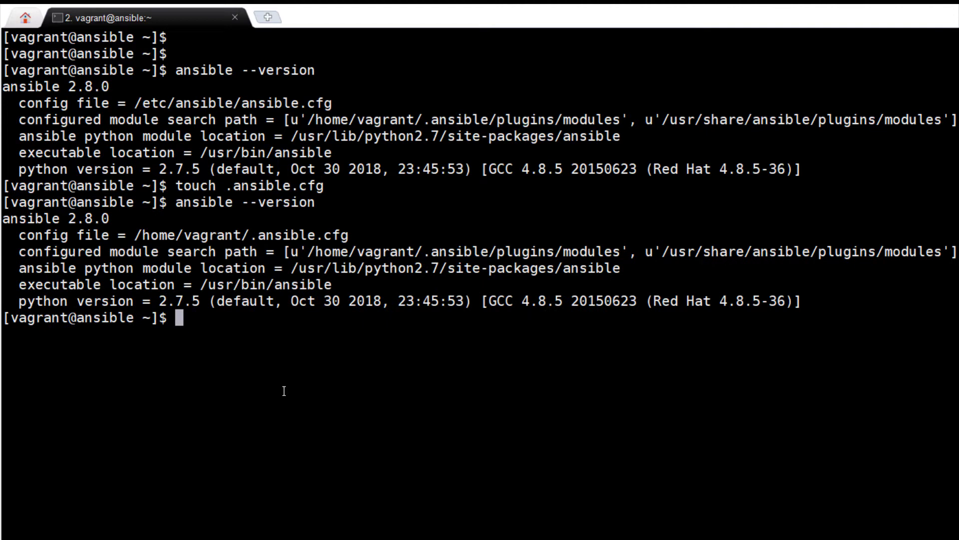
Step: Create and enter the dc1 directory, then create an empty .ansible.cfg inside it
text(mkdir d)
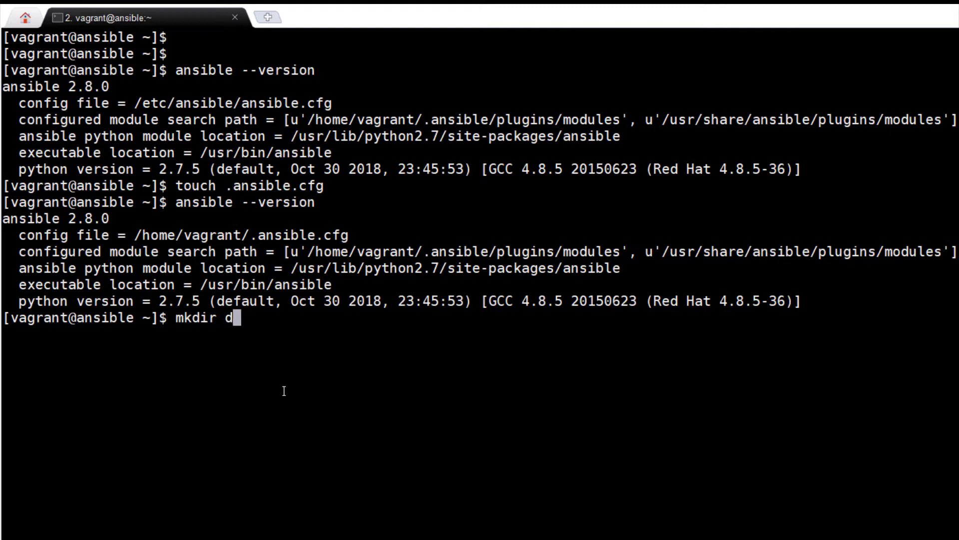
text(c1)
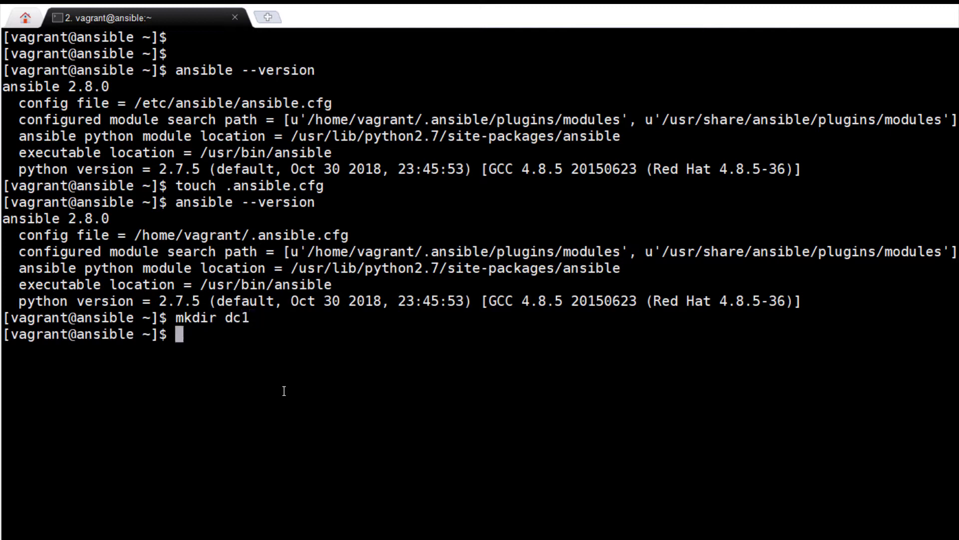
text(cd dc1)
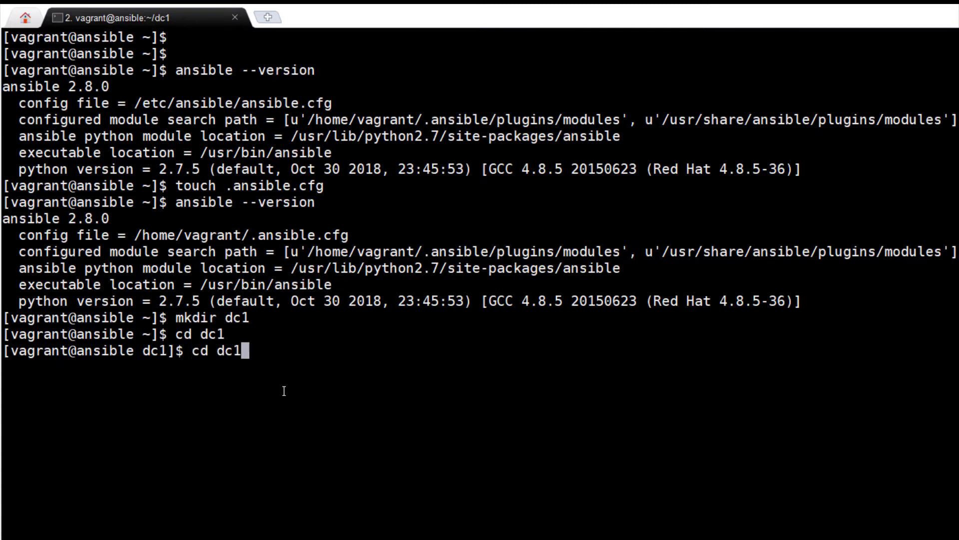
text(touch .ansible.cfg)
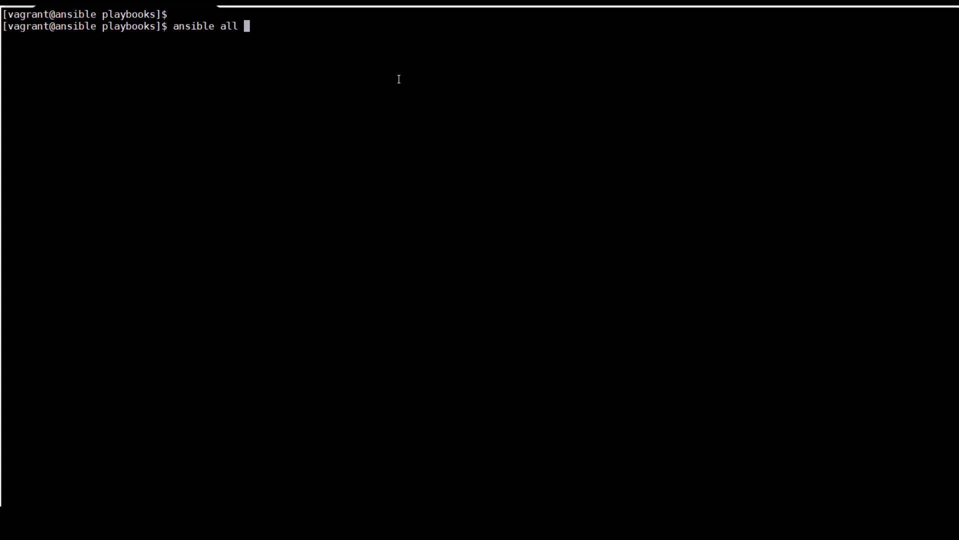
Step: Ping all hosts, install tree on node1 with yum as vagrant with become, then view yum docs
text(-m ping)
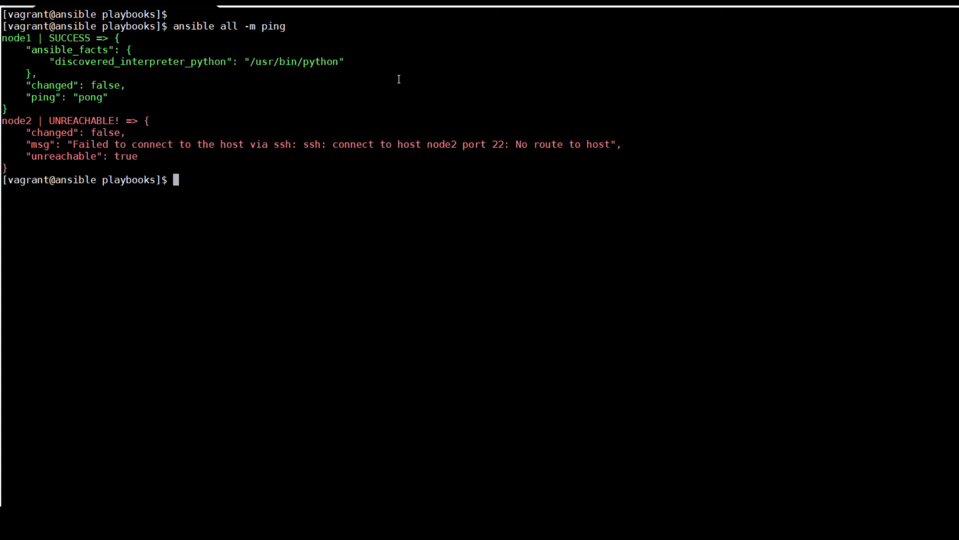
text(ansible n)
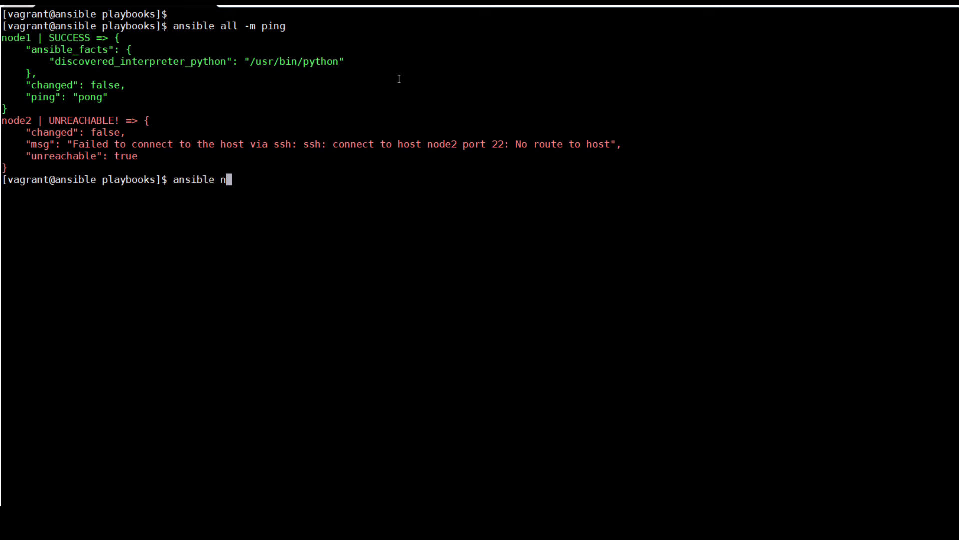
text(ode1 -m yum -a)
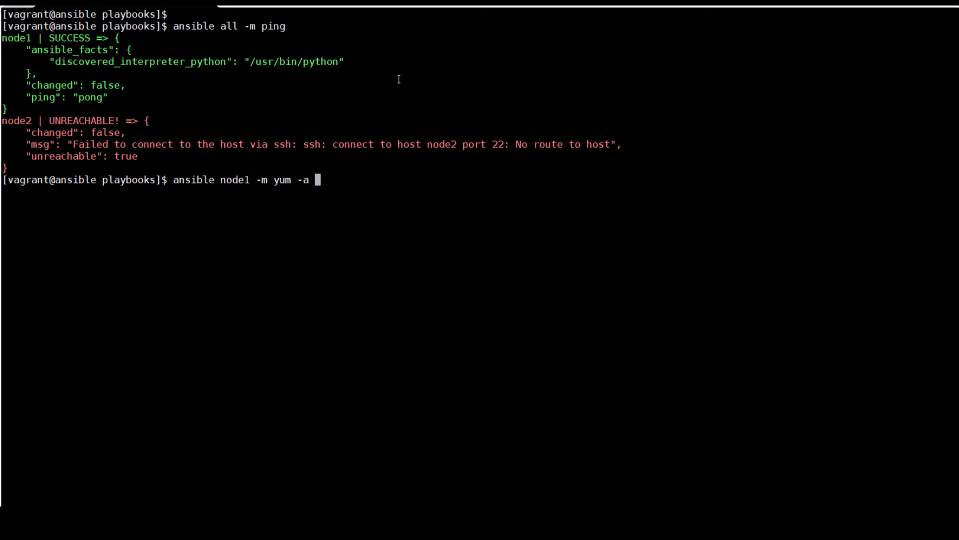
text('name=tree')
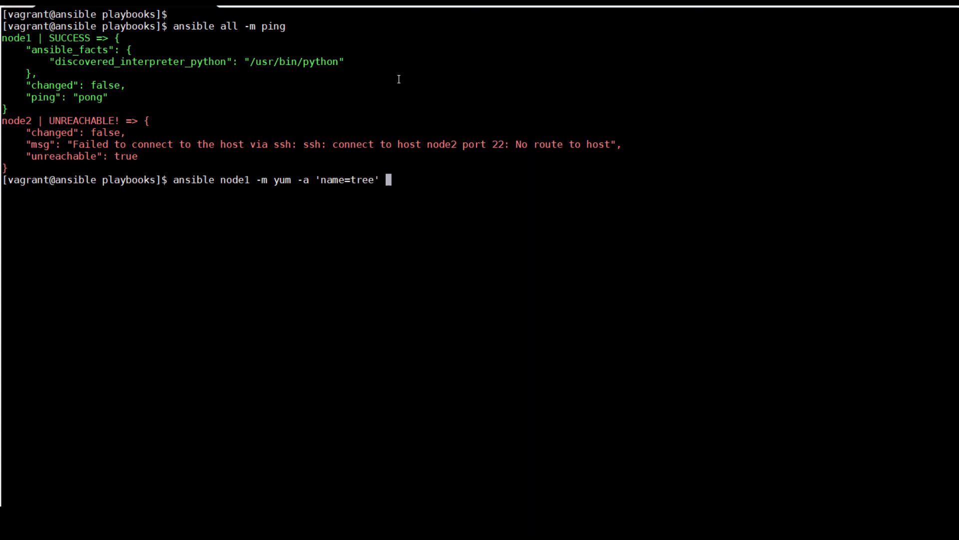
text(-u vagrant -b)
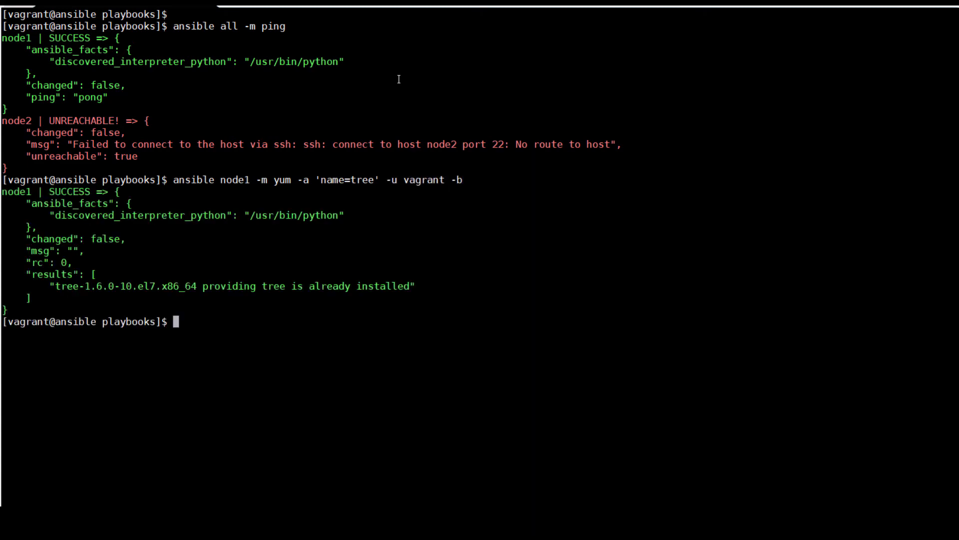
text(ansible-doc -s yum)
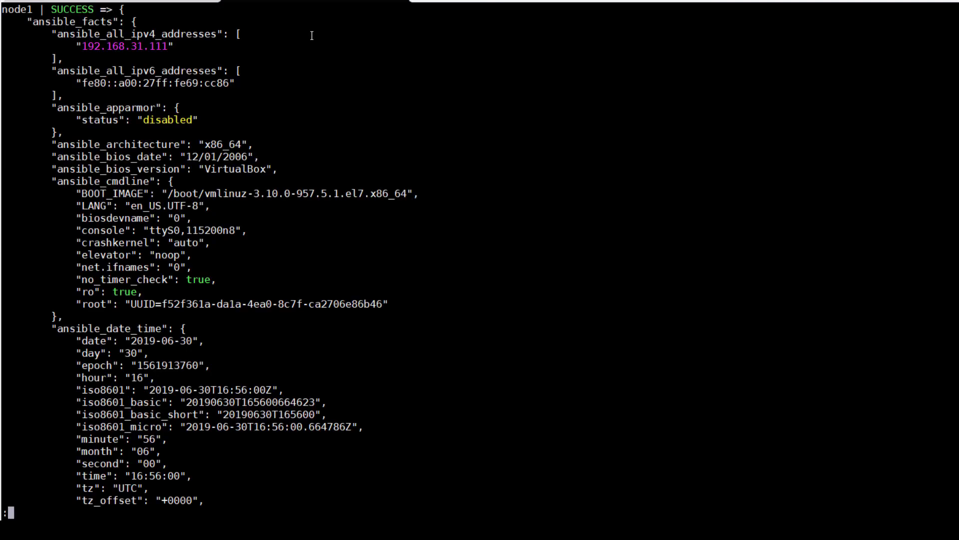
Step: Copy the ansible_all_ipv4_addresses fact name and paste it into the node1 playbook
double_click(132, 34)
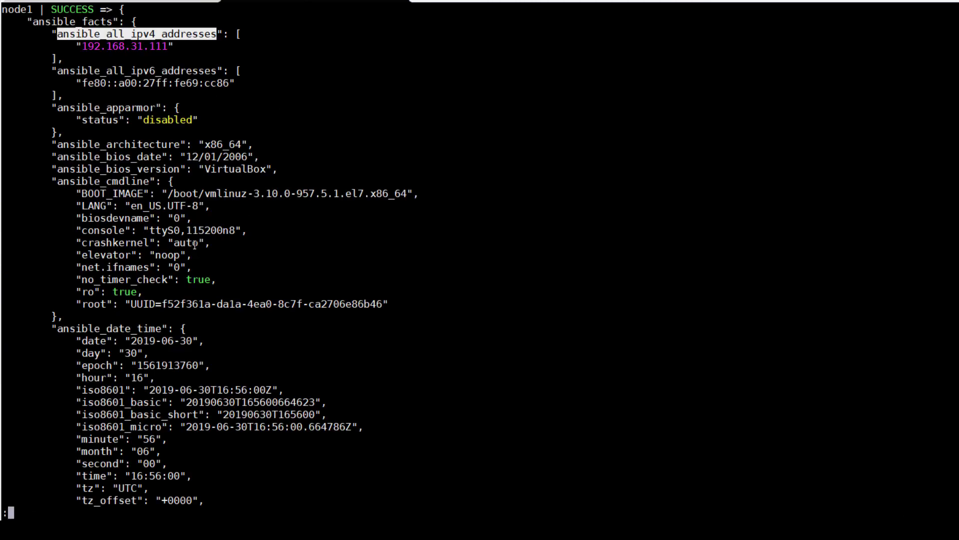
scroll(down, 3)
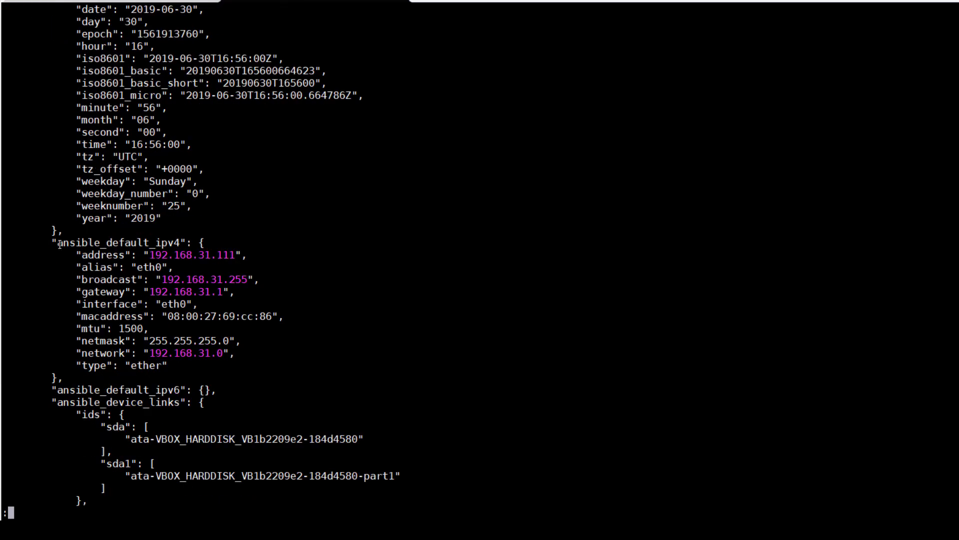
text(ansible_all_ipv4_addresses)
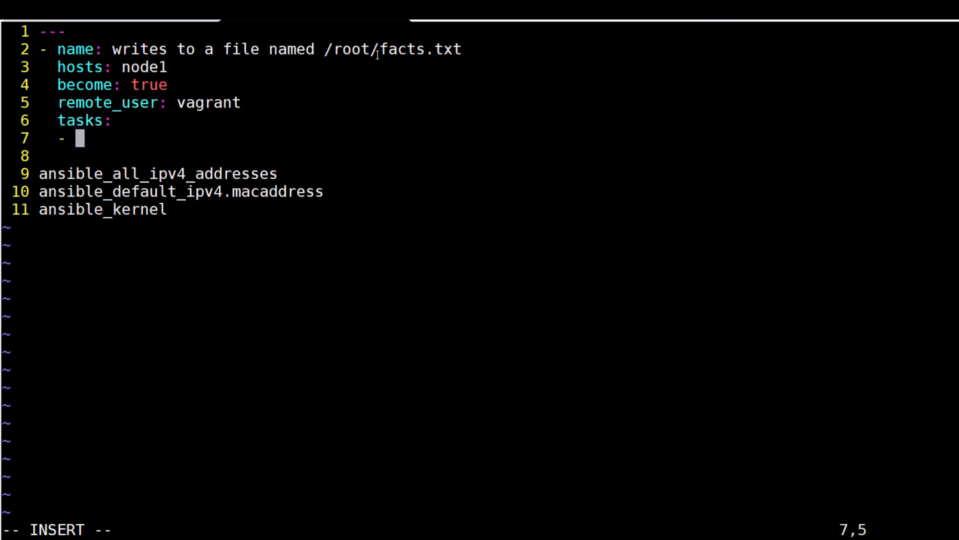
Step: Add a task named 'writes to a file named /root/facts.txt' to myfact.yml
text(name: writes to a file named /root/facts.txt)
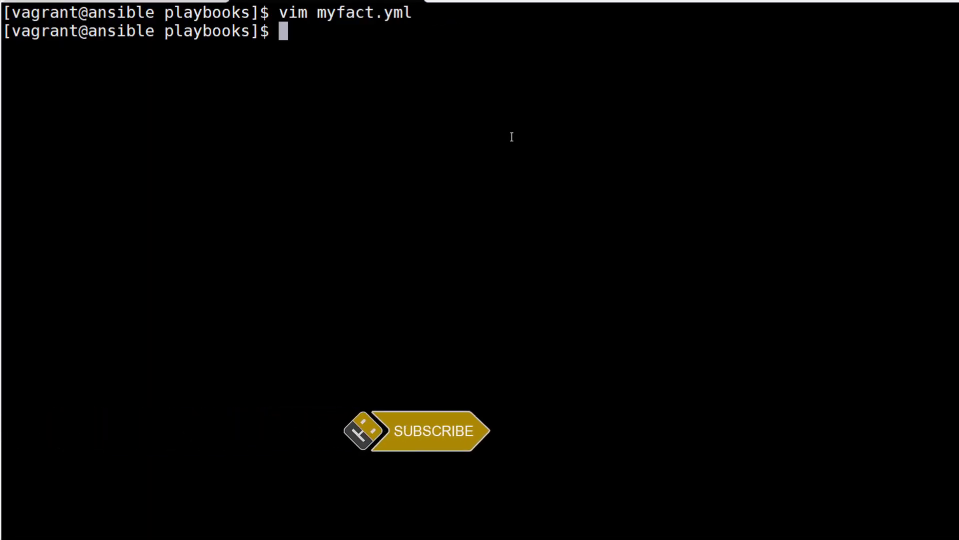
Step: Begin entering the ansible-playbook command for myfact.yml at the prompt
text(ansible-p)
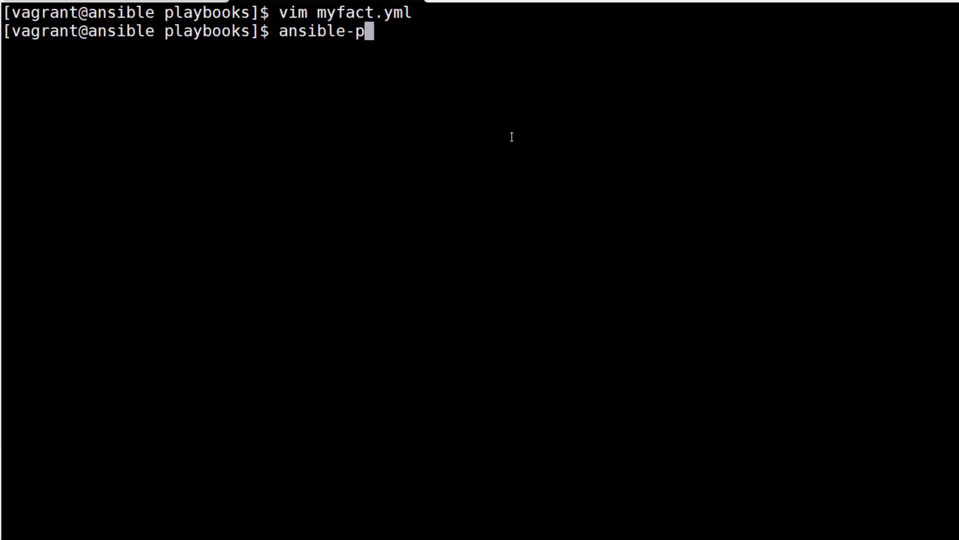
text(laybook my)
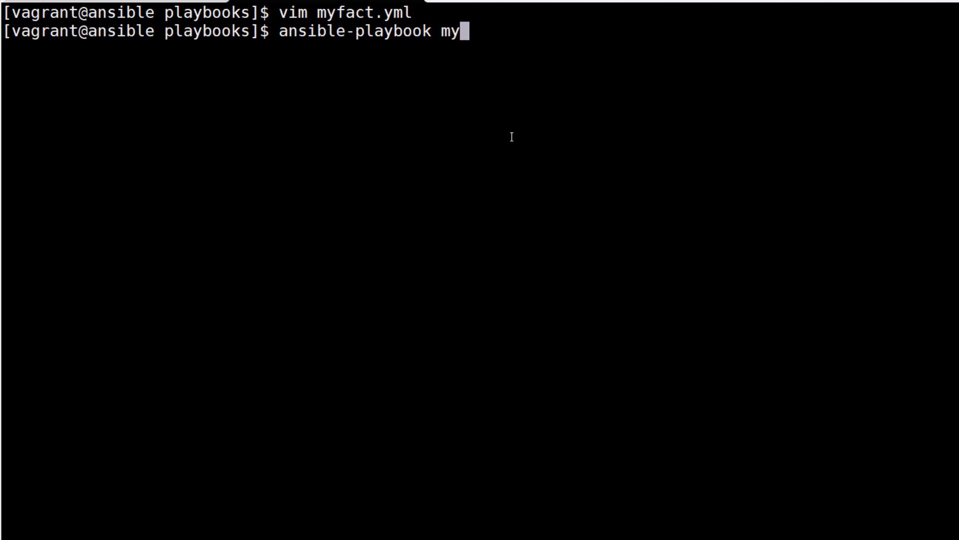